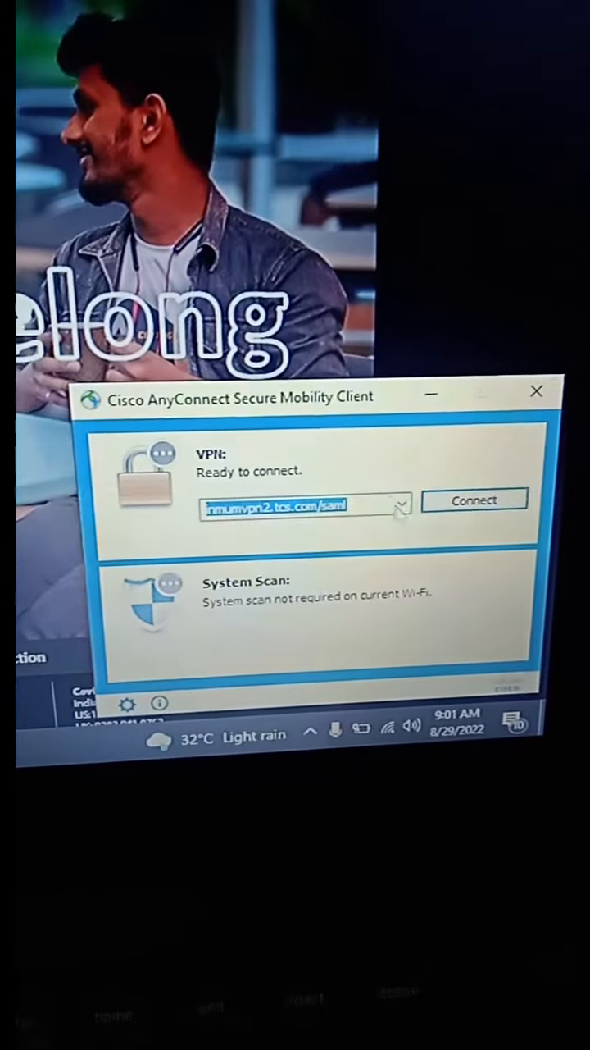
Focus the VPN server address box so the saved TCS server suggestions appear.
click(400, 505)
text(inum)
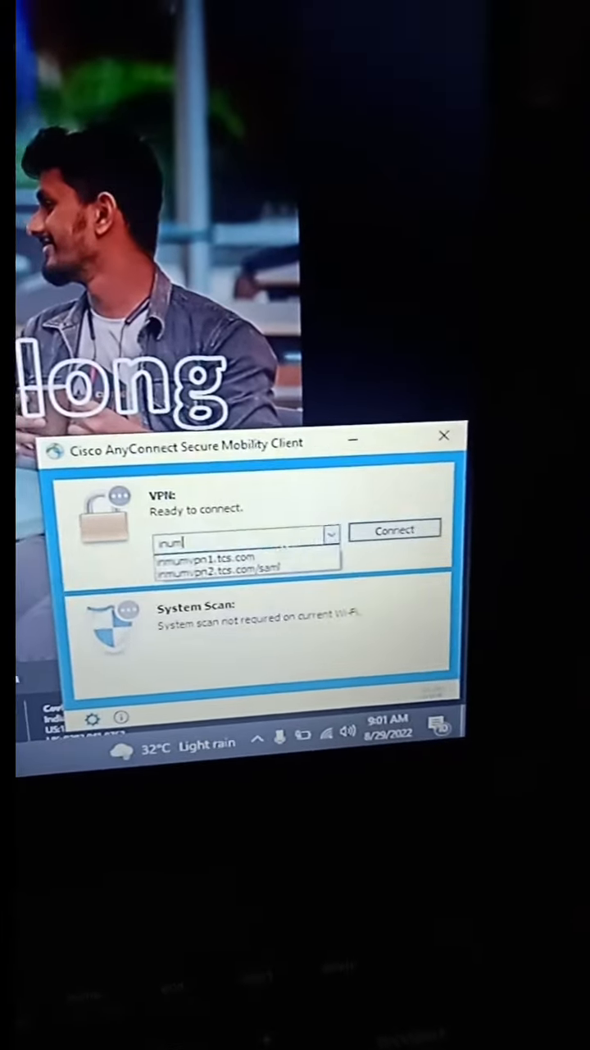
Choose a TCS VPN server from the saved list to start the connection.
click(395, 530)
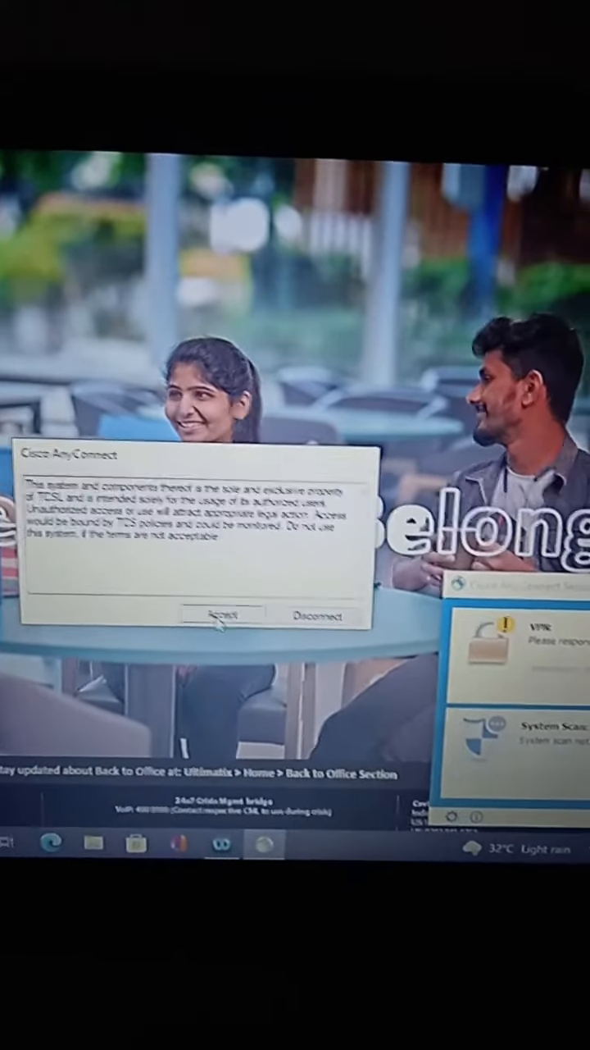
Accept the login banner's usage terms so the VPN finishes connecting.
click(221, 617)
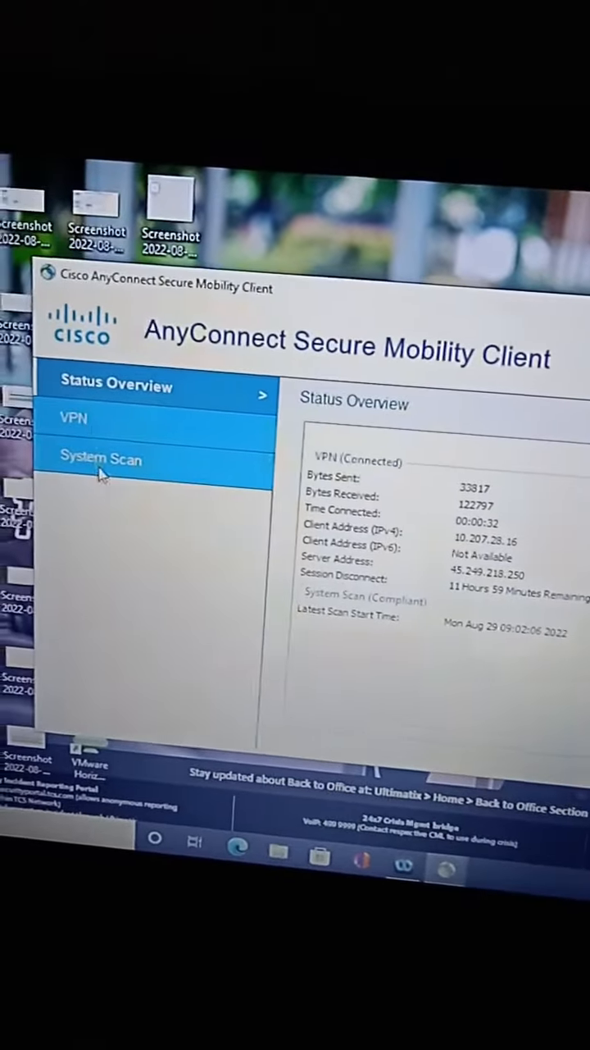
Browse the VPN details: connection statistics, Preferences, Route Details and Firewall rules.
click(74, 418)
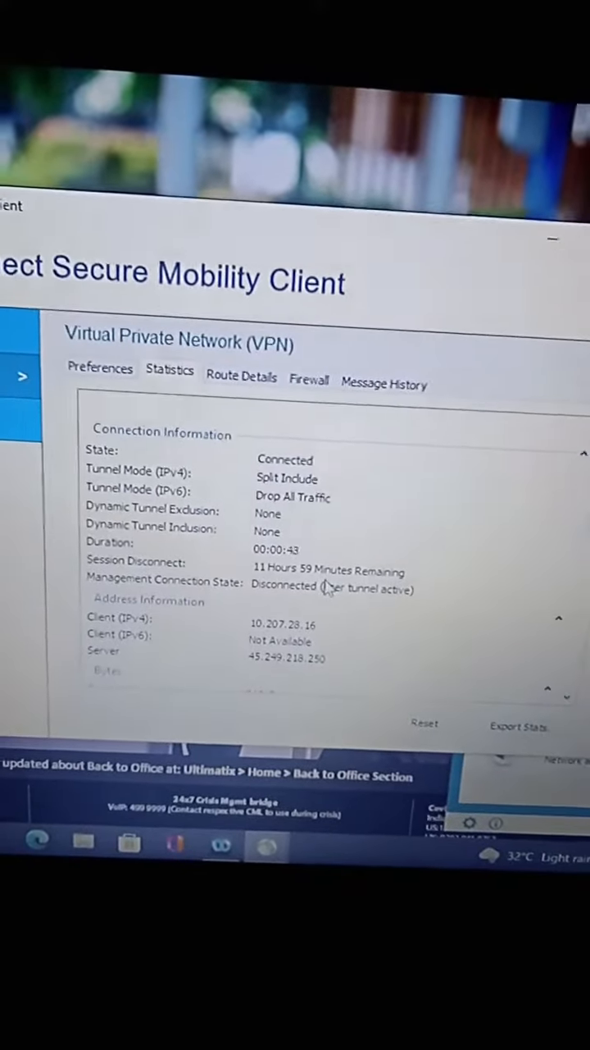
click(100, 367)
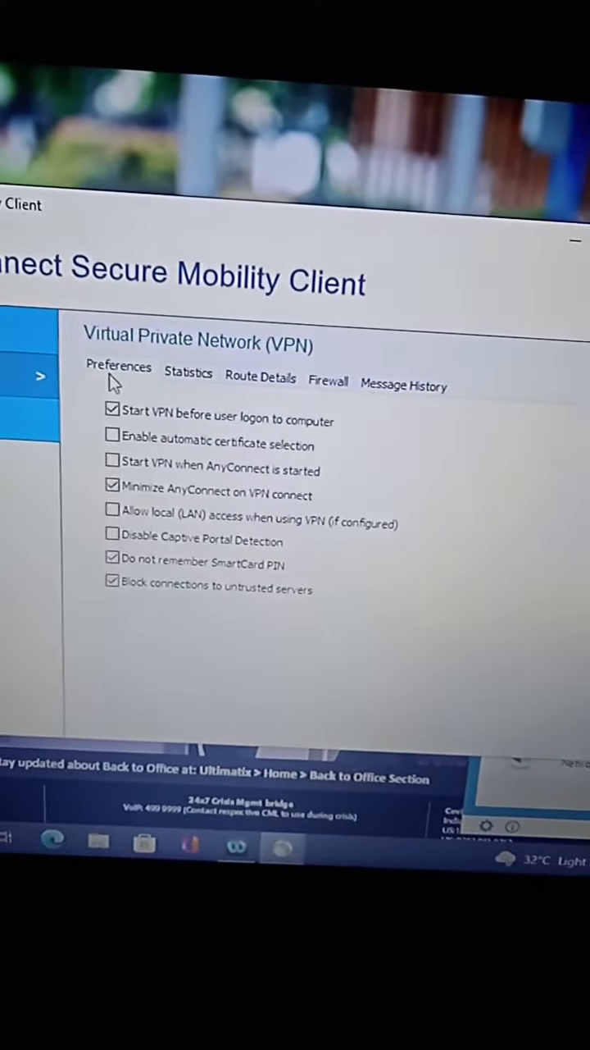
click(261, 378)
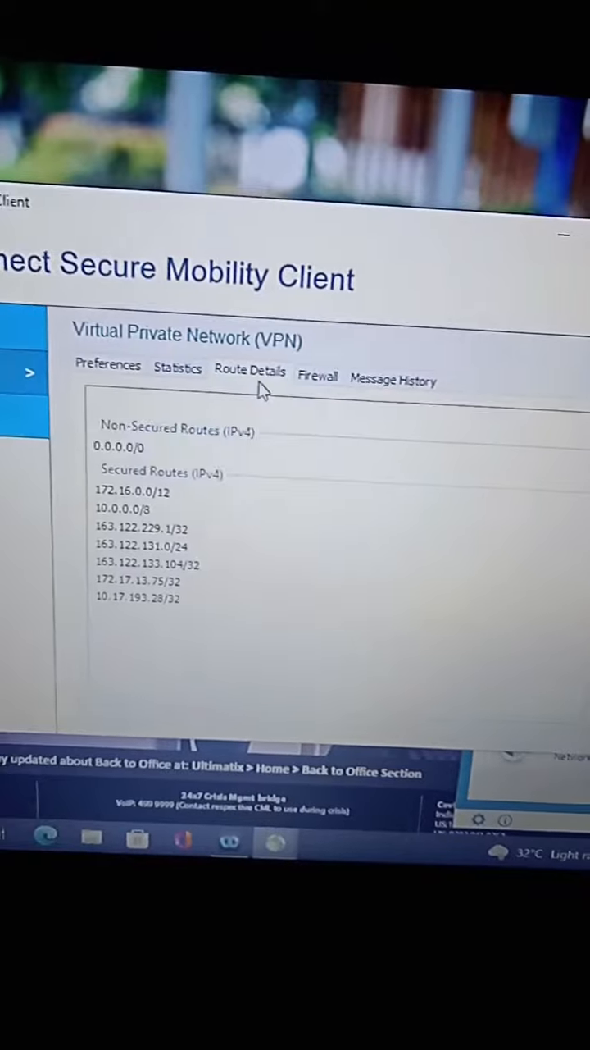
click(318, 377)
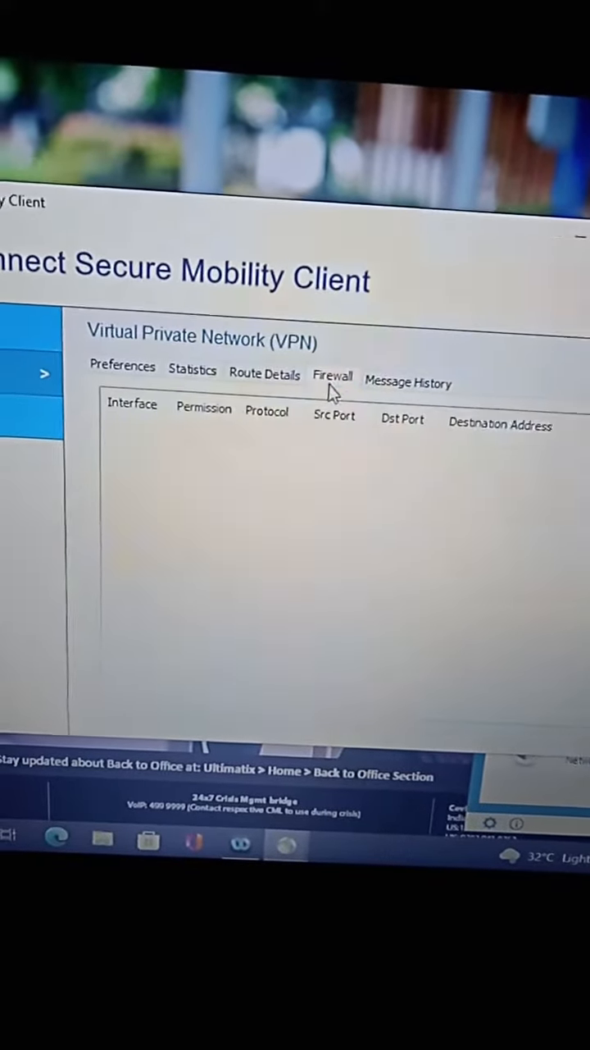